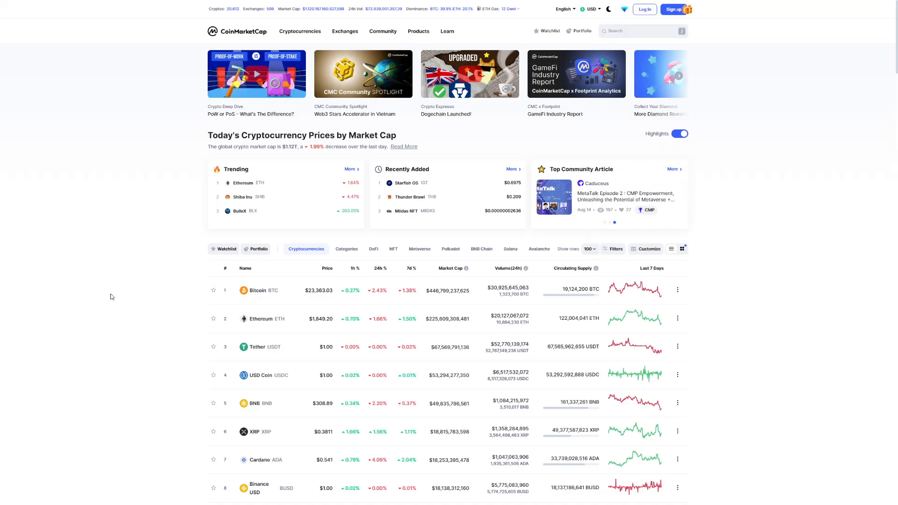
{"action": "mouse_move", "coordinate": [104, 300]}
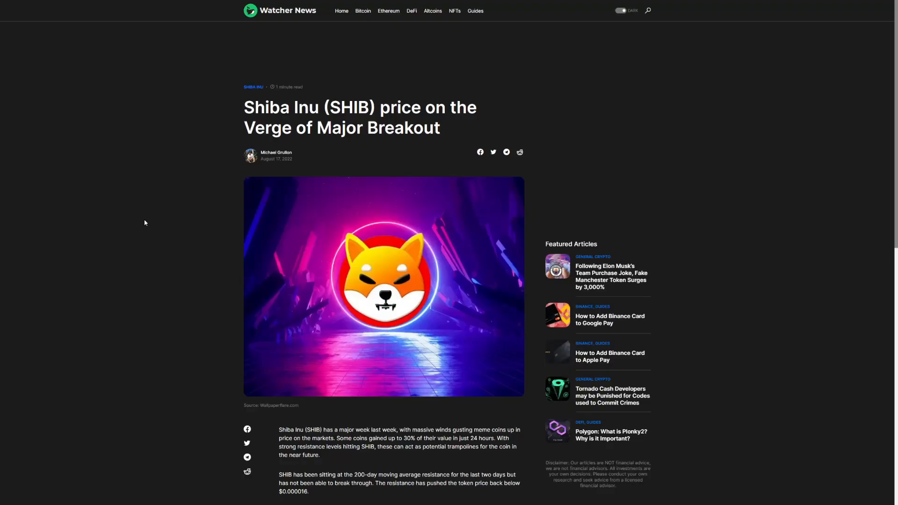
Step: Scroll down the Watcher Guru SHIB breakout article to its footer
{"action": "scroll", "scroll_direction": "down", "scroll_amount": 3}
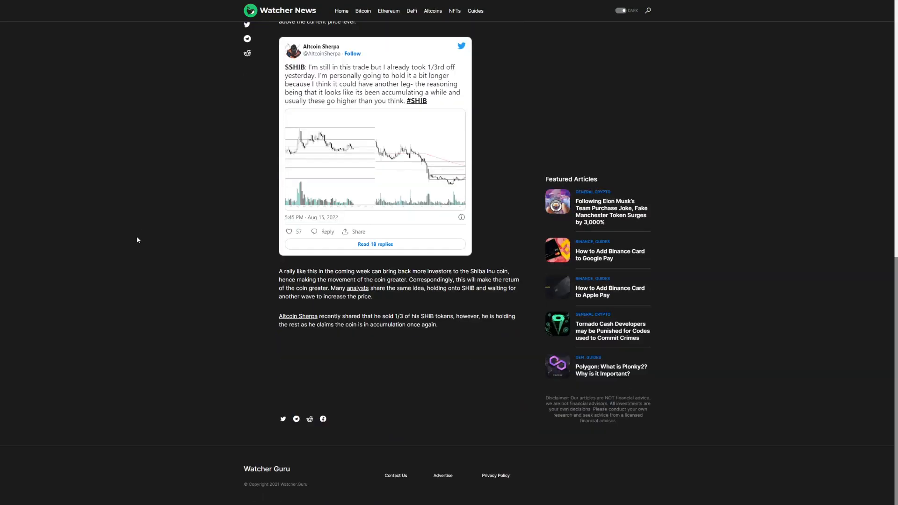
{"action": "scroll", "scroll_direction": "down", "scroll_amount": 3}
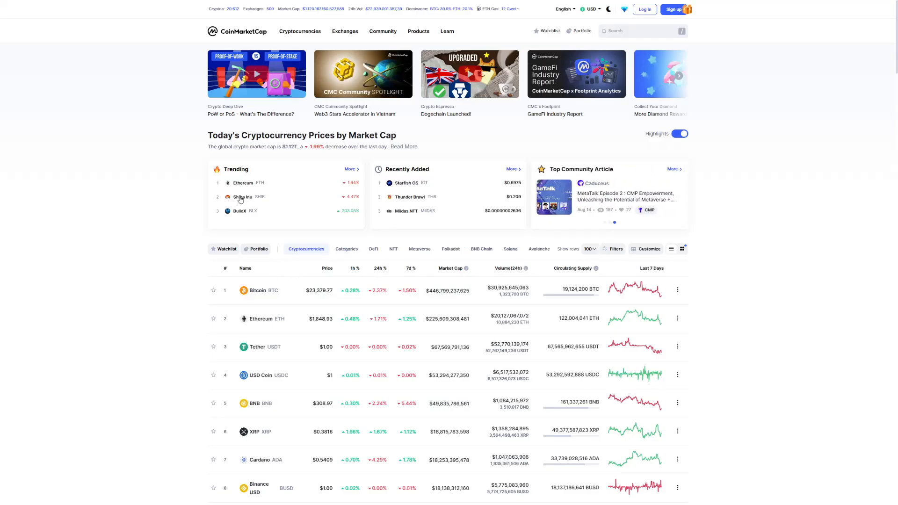
{"action": "left_click", "coordinate": [243, 196]}
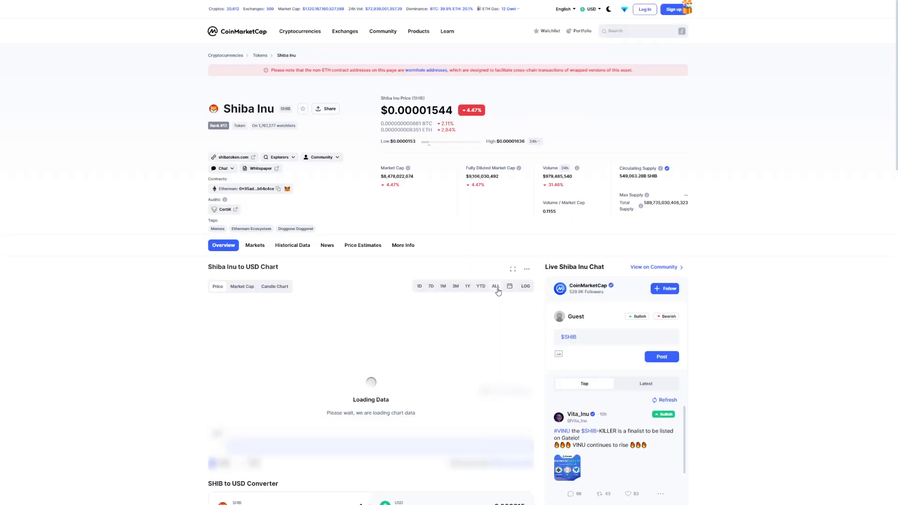
{"action": "scroll", "scroll_direction": "down", "scroll_amount": 3}
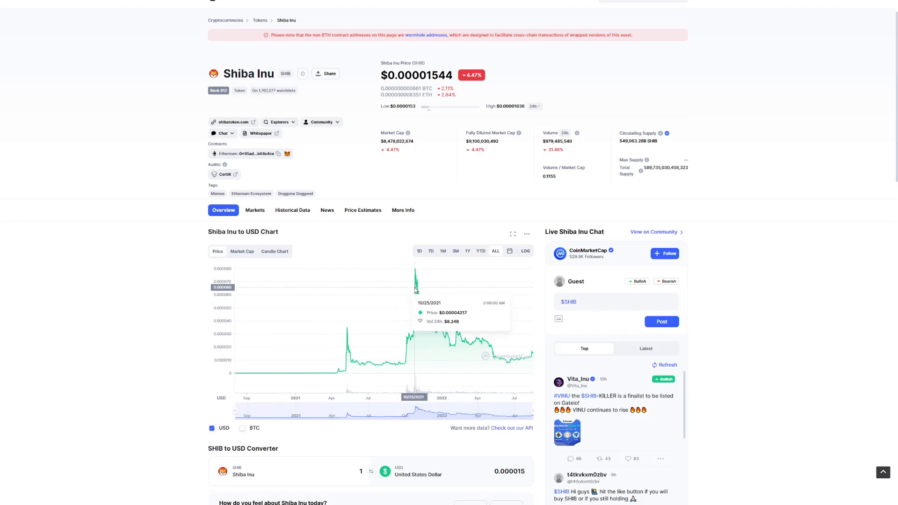
{"action": "mouse_move", "coordinate": [414, 289]}
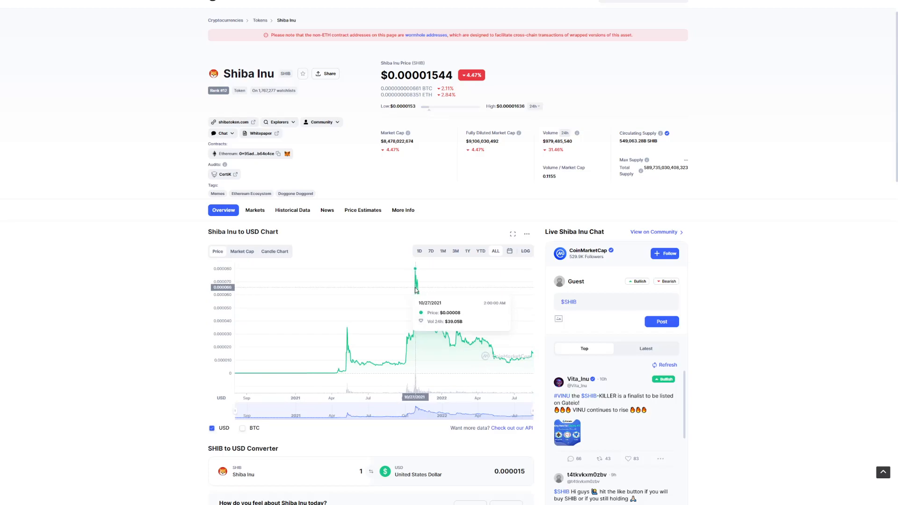
{"action": "mouse_move", "coordinate": [414, 297]}
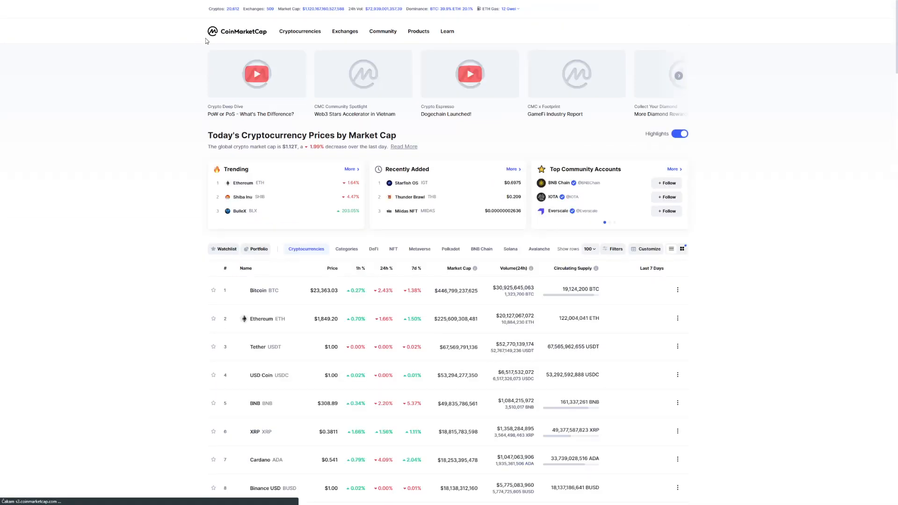
{"action": "scroll", "scroll_direction": "down", "scroll_amount": 3}
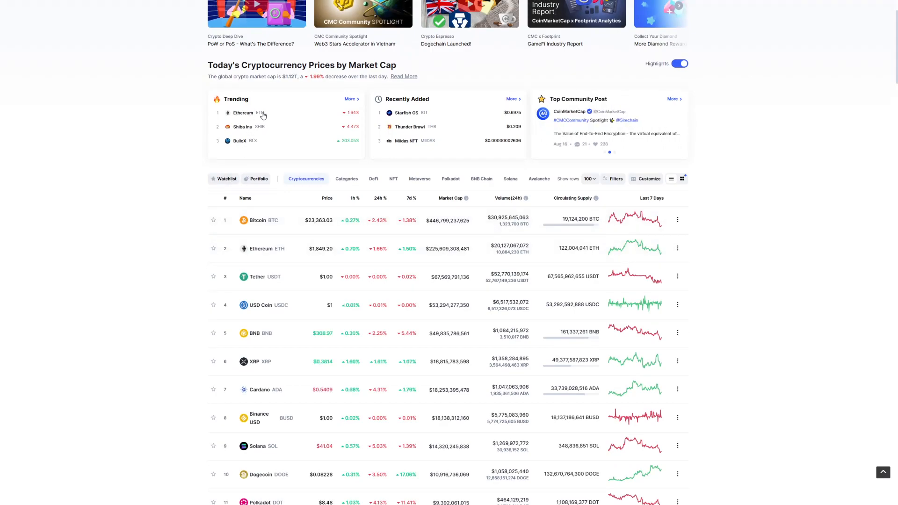
{"action": "scroll", "scroll_direction": "down", "scroll_amount": 3}
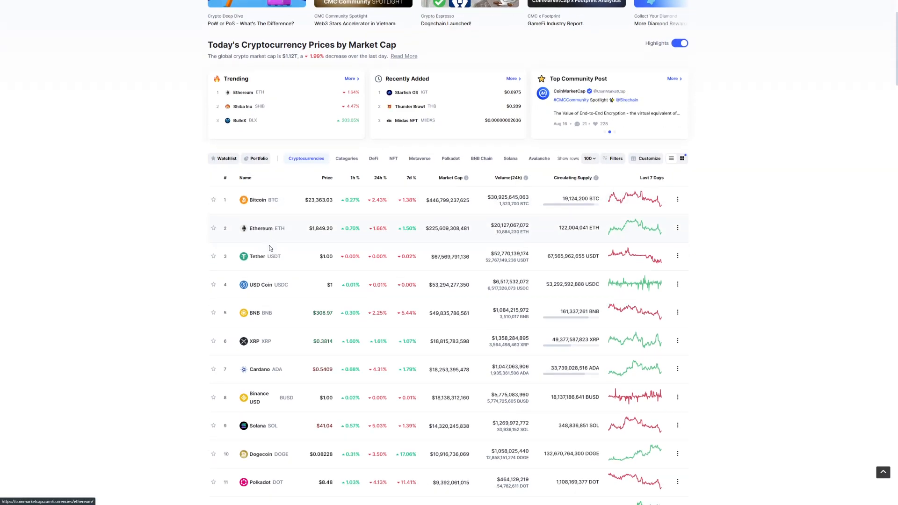
{"action": "scroll", "scroll_direction": "down", "scroll_amount": 3}
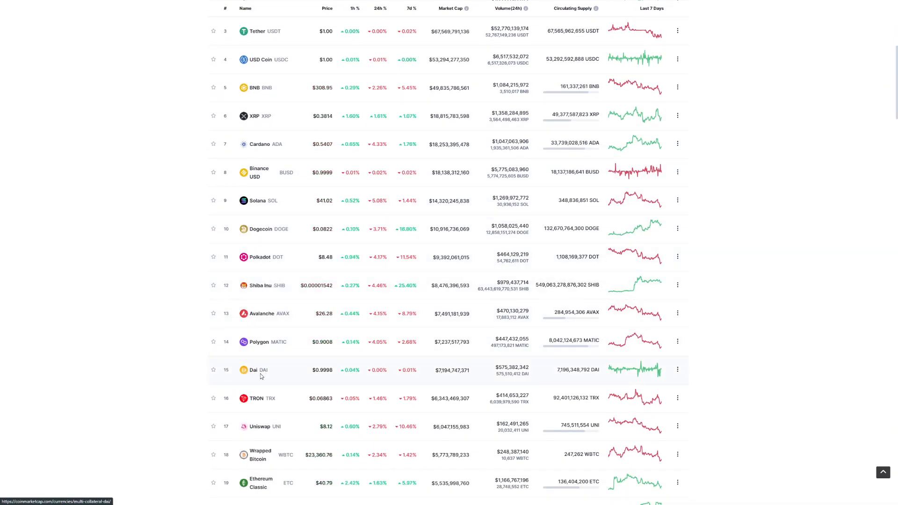
{"action": "scroll", "scroll_direction": "down", "scroll_amount": 3}
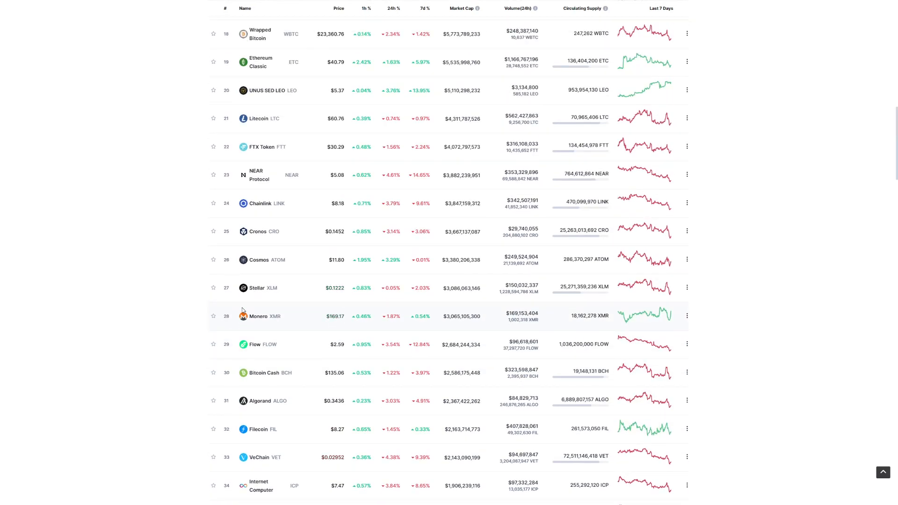
{"action": "scroll", "scroll_direction": "up", "scroll_amount": 3}
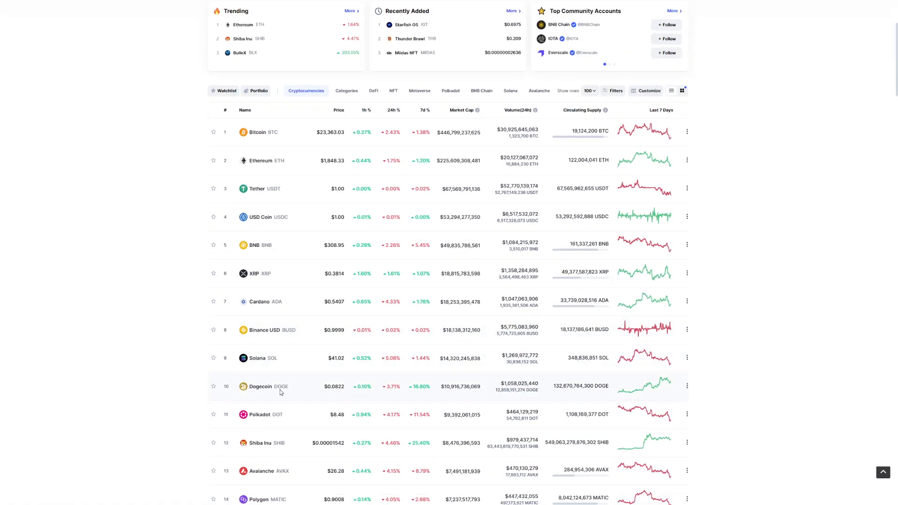
{"action": "scroll", "scroll_direction": "down", "scroll_amount": 3}
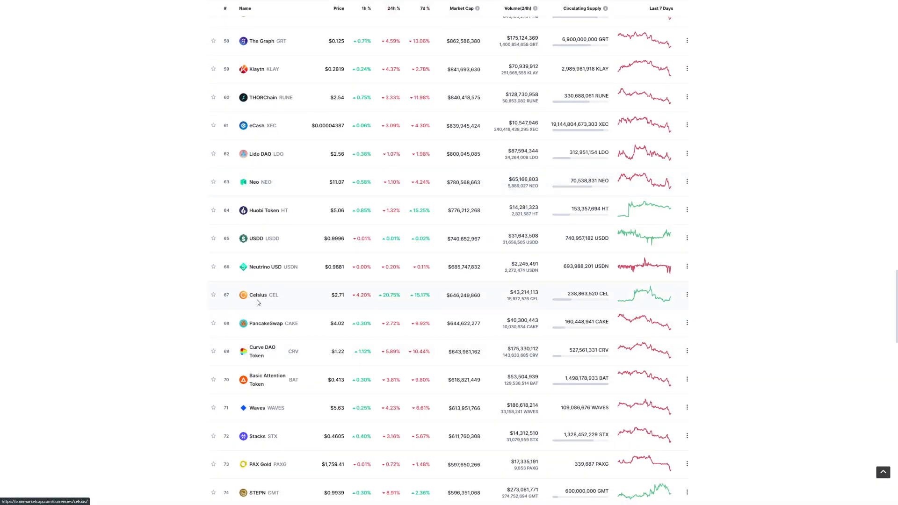
Step: Open the Celsius (CEL) page and switch its USD chart to the ALL time range
{"action": "left_click", "coordinate": [258, 295]}
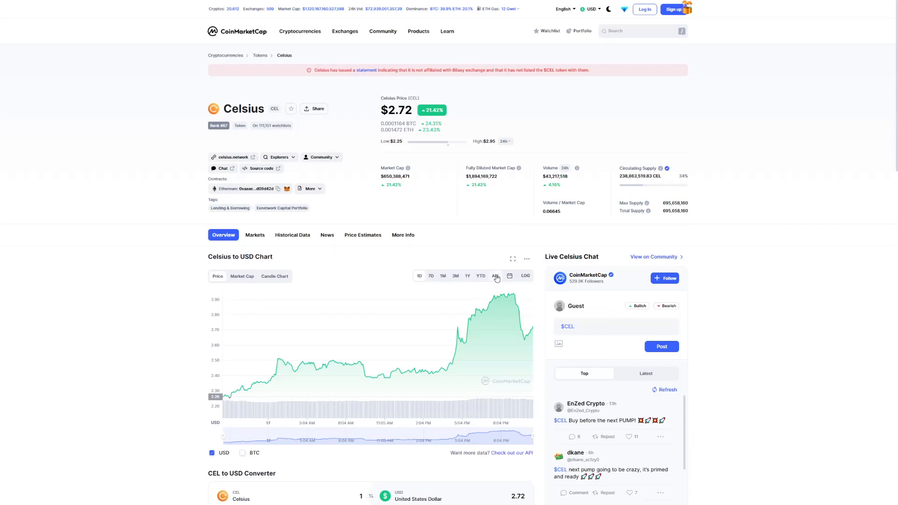
{"action": "left_click", "coordinate": [495, 275]}
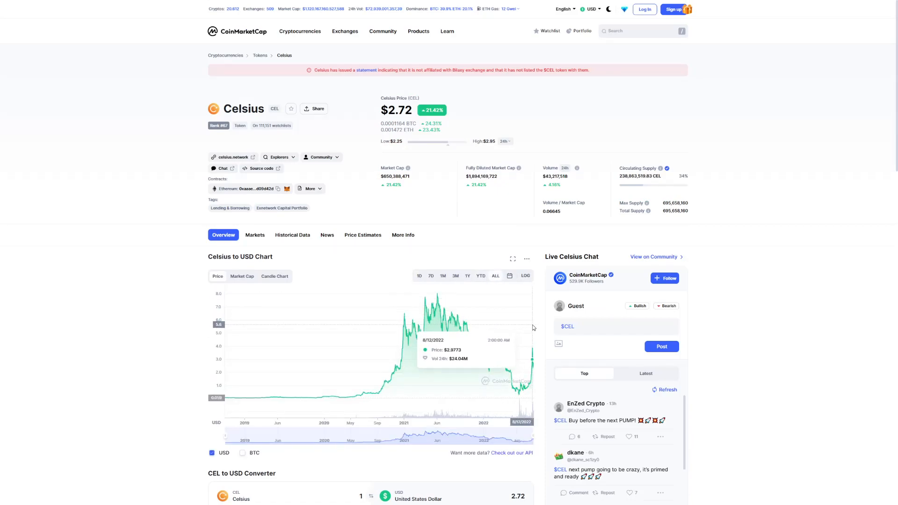
{"action": "mouse_move", "coordinate": [534, 328]}
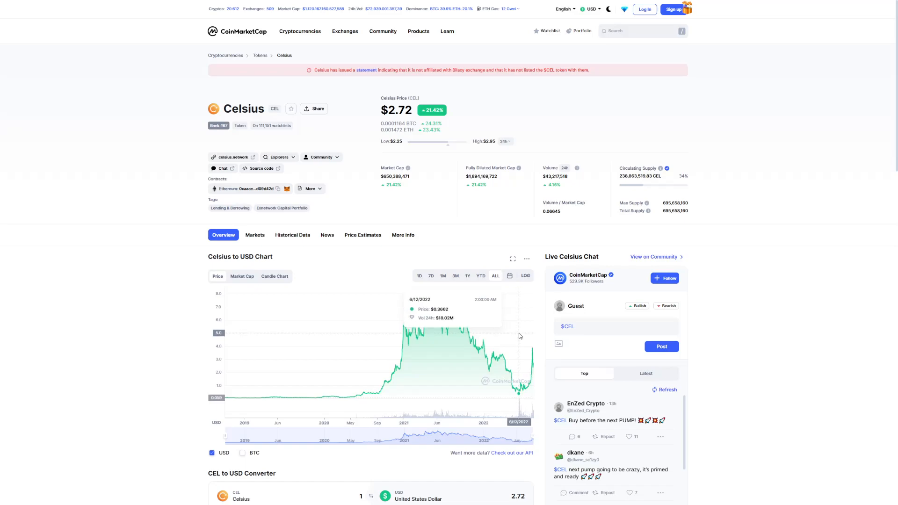
{"action": "mouse_move", "coordinate": [516, 336]}
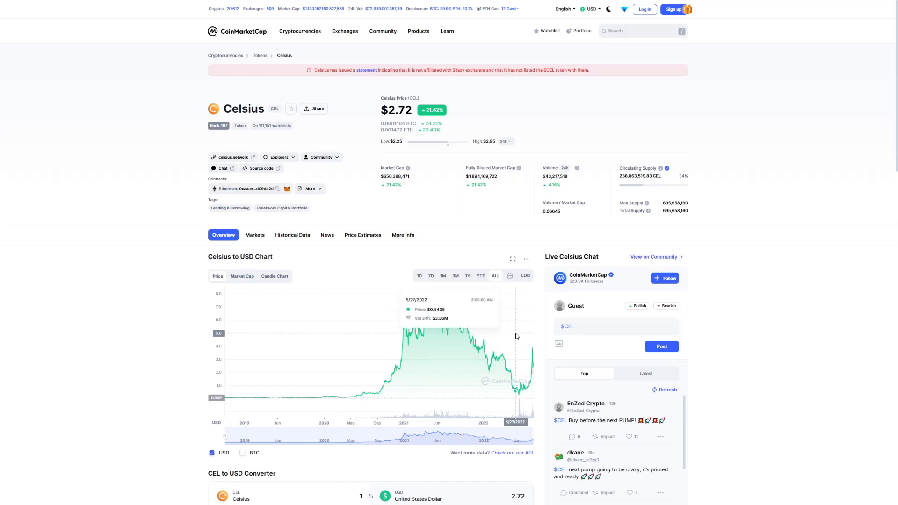
{"action": "mouse_move", "coordinate": [531, 335]}
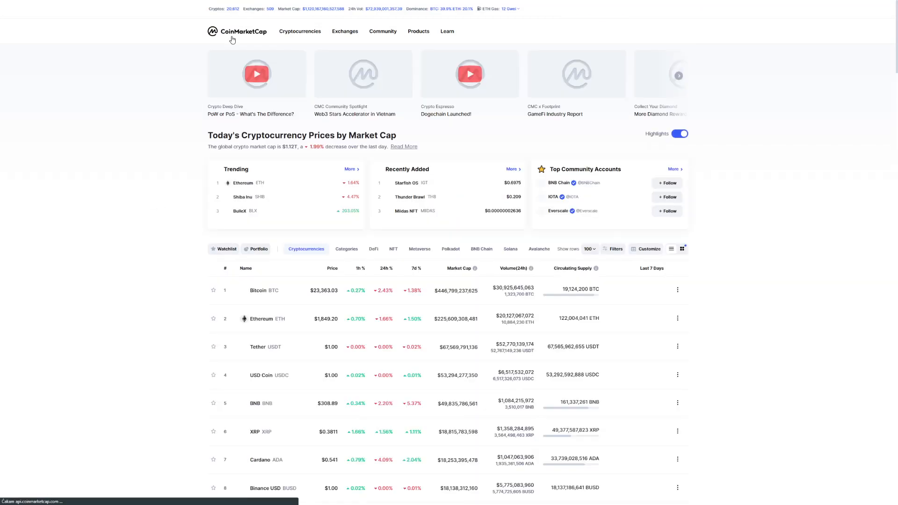
Step: Scroll down the CoinMarketCap rankings table past the Celsius row
{"action": "scroll", "scroll_direction": "down", "scroll_amount": 3}
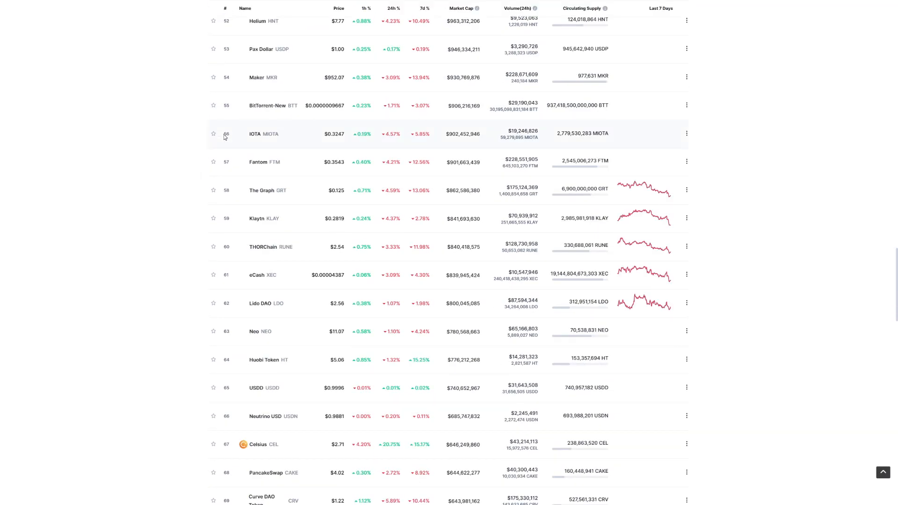
{"action": "scroll", "scroll_direction": "down", "scroll_amount": 3}
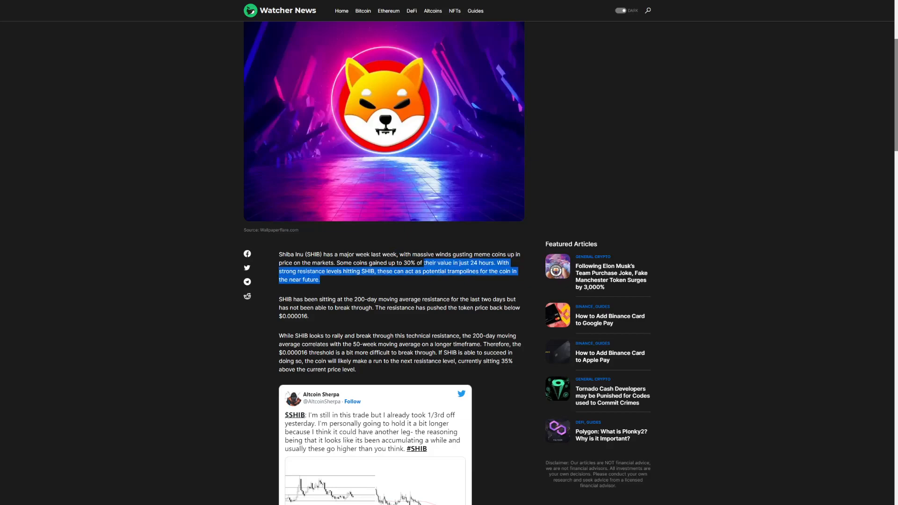
{"action": "scroll", "scroll_direction": "down", "scroll_amount": 3}
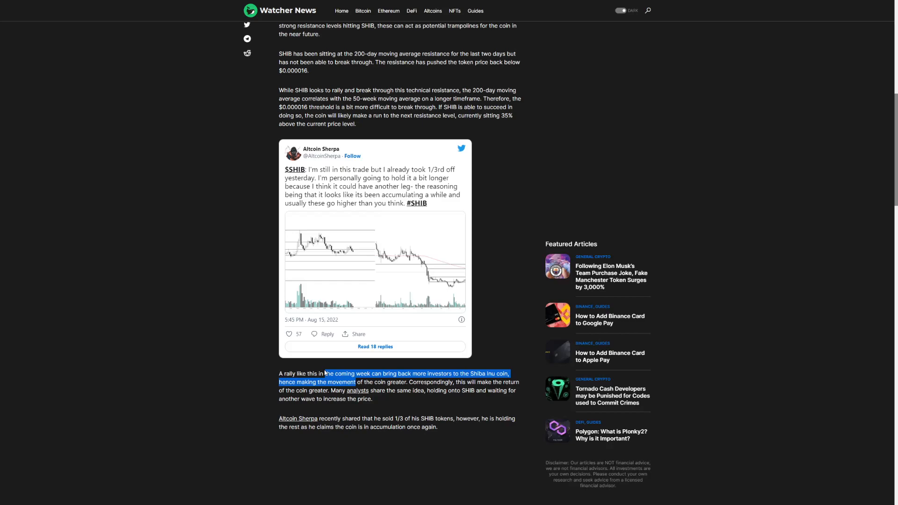
{"action": "left_click", "coordinate": [424, 402]}
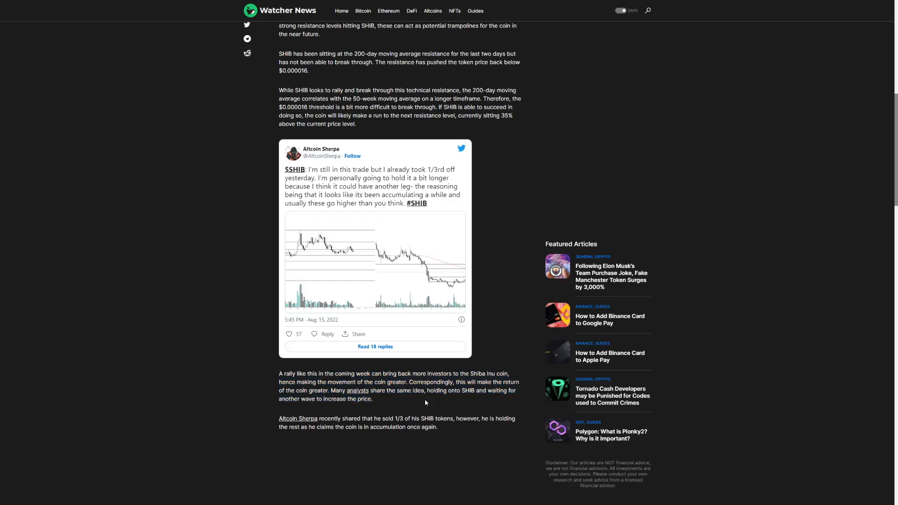
{"action": "left_click_drag", "start_coordinate": [407, 381], "coordinate": [371, 400]}
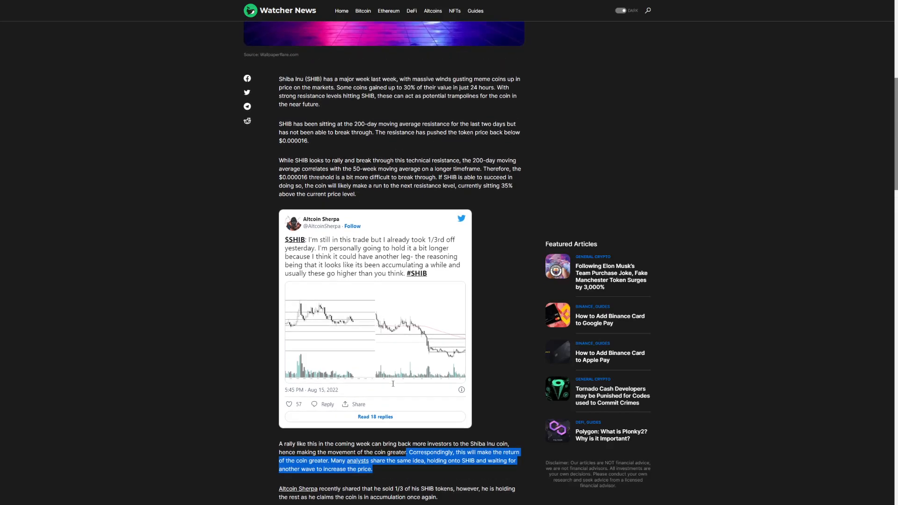
{"action": "scroll", "scroll_direction": "down", "scroll_amount": 3}
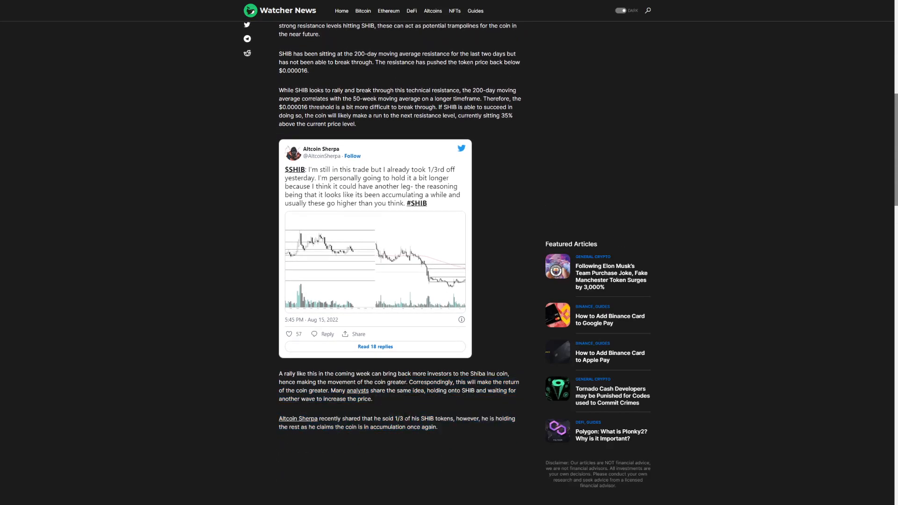
Step: Revisit the Celsius price page from the rankings table and review its all-time chart
{"action": "double_click", "coordinate": [444, 419]}
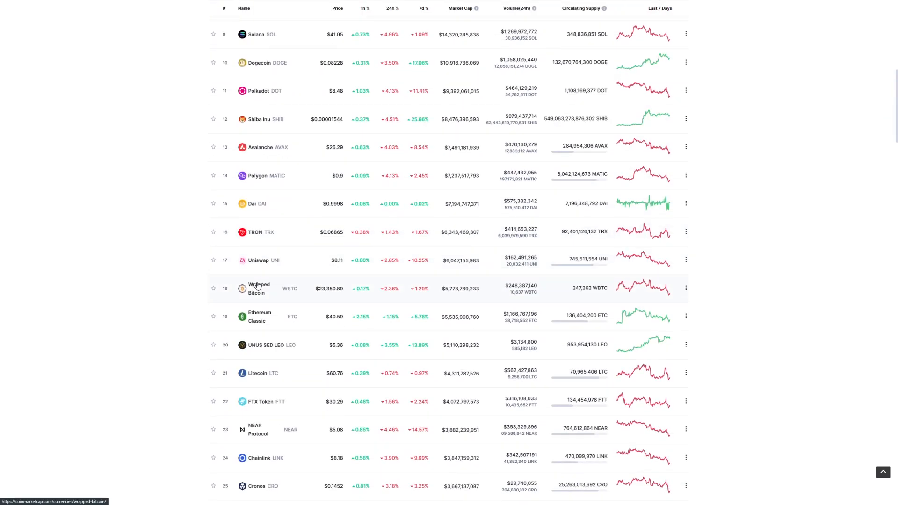
{"action": "scroll", "scroll_direction": "down", "scroll_amount": 3}
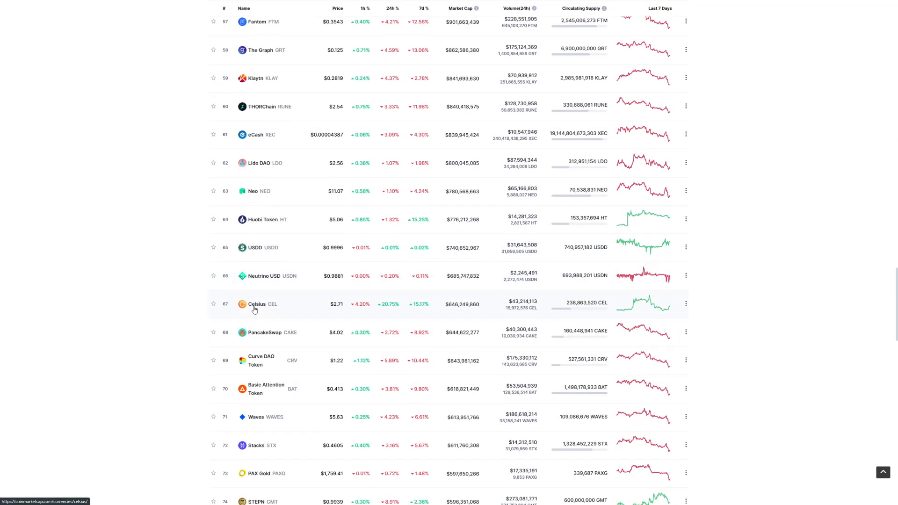
{"action": "left_click", "coordinate": [257, 304]}
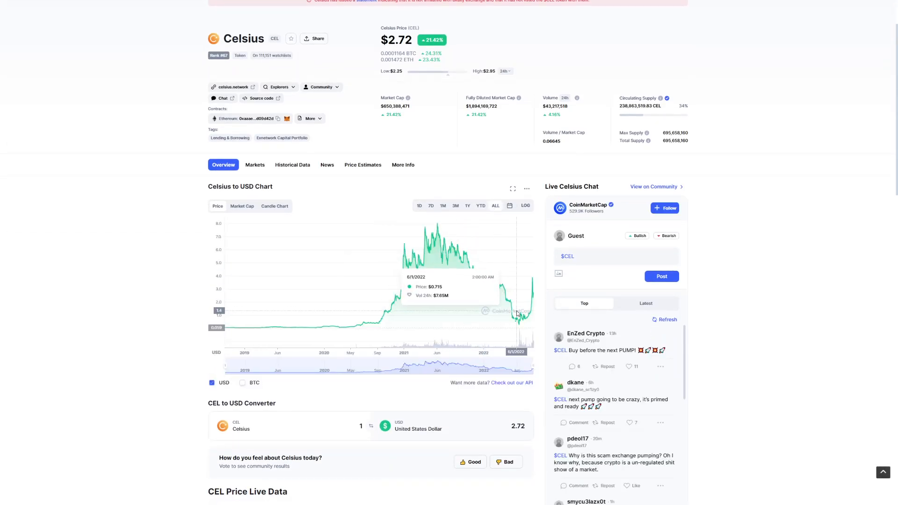
{"action": "mouse_move", "coordinate": [458, 321]}
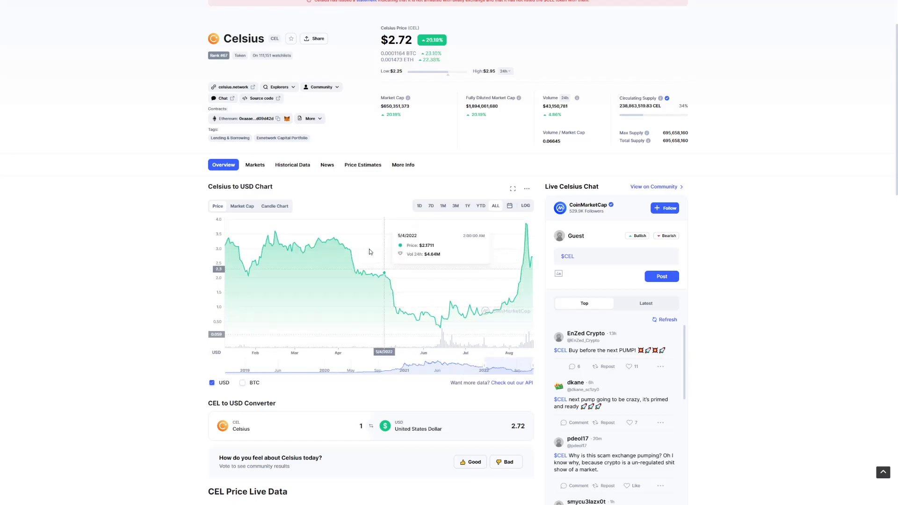
{"action": "scroll", "scroll_direction": "up", "scroll_amount": 3}
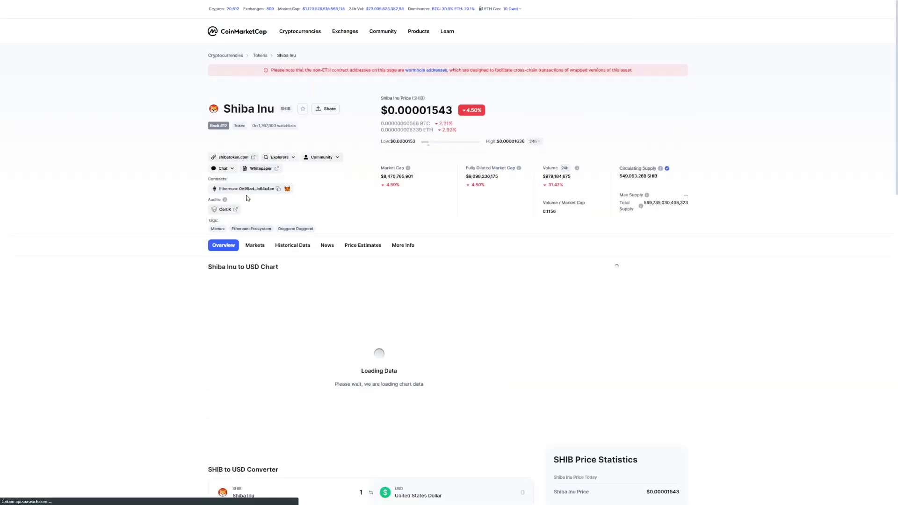
Step: Scroll down the Shiba Inu page to view its USD price chart history
{"action": "scroll", "scroll_direction": "down", "scroll_amount": 3}
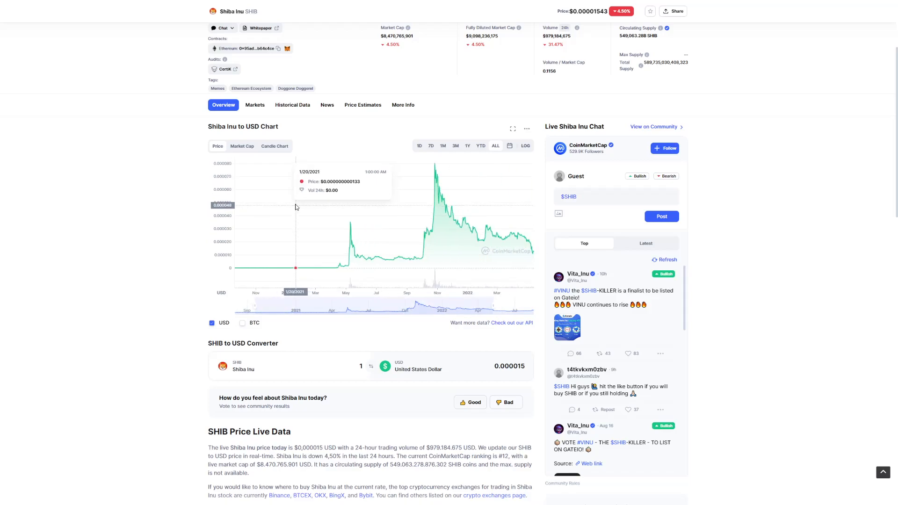
{"action": "mouse_move", "coordinate": [294, 205]}
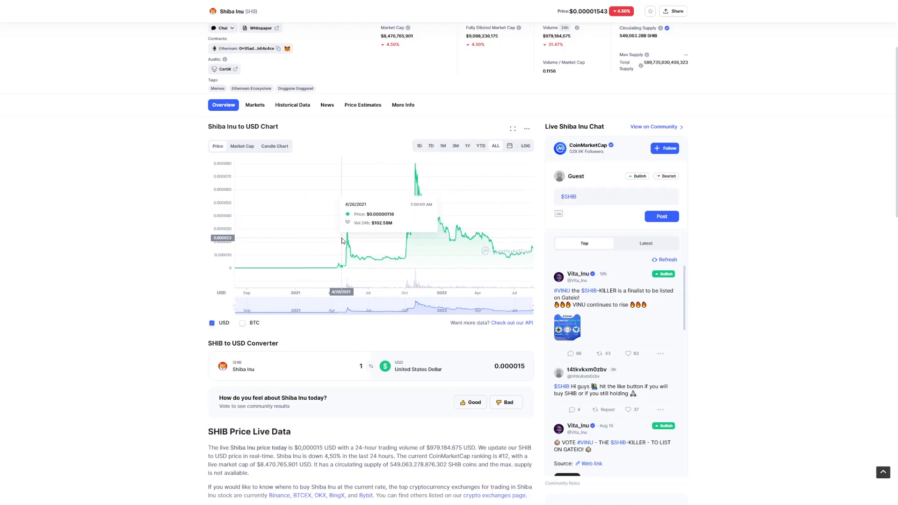
{"action": "mouse_move", "coordinate": [532, 234]}
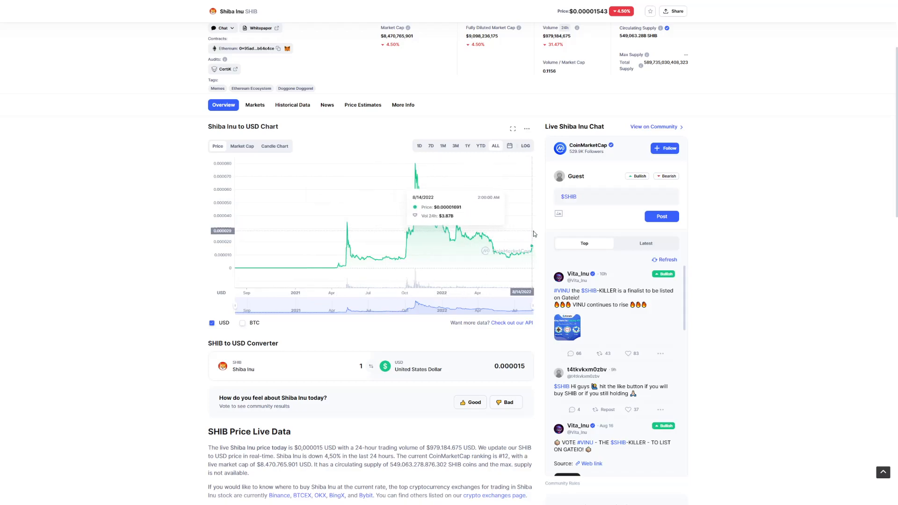
{"action": "mouse_move", "coordinate": [399, 233]}
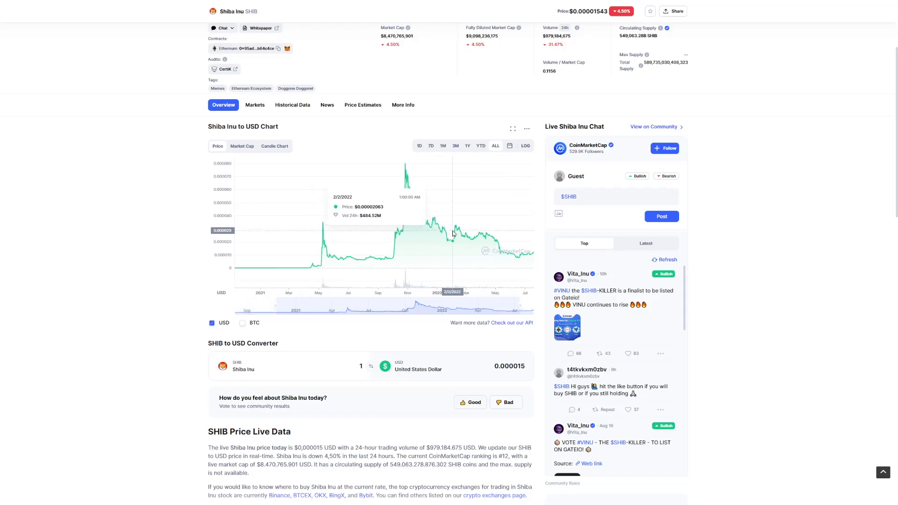
{"action": "mouse_move", "coordinate": [453, 236]}
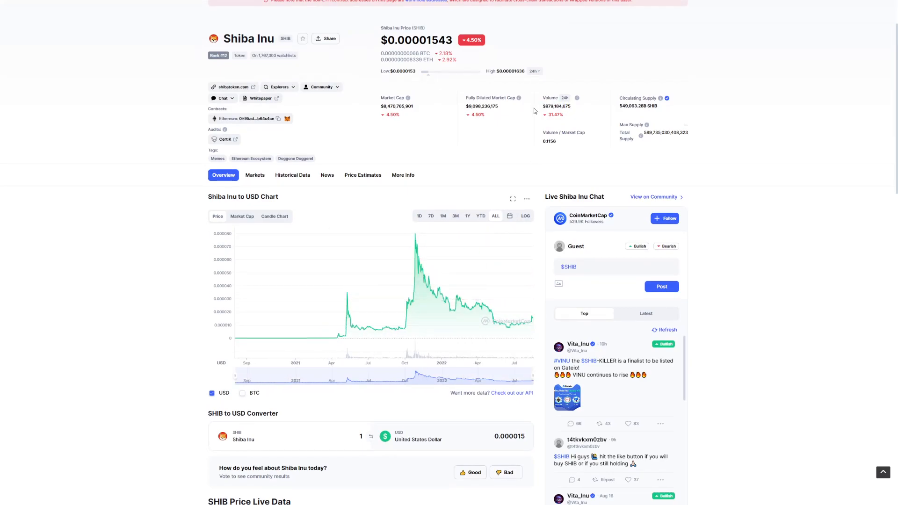
{"action": "mouse_move", "coordinate": [434, 120]}
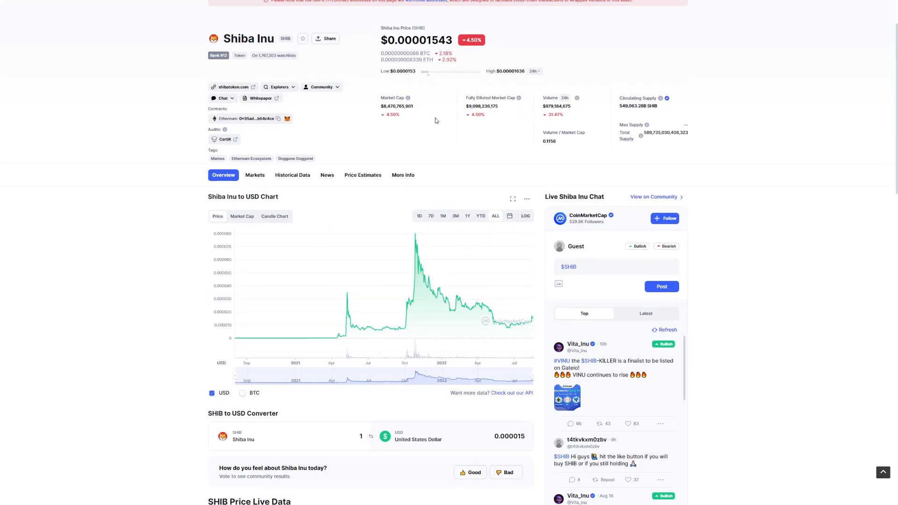